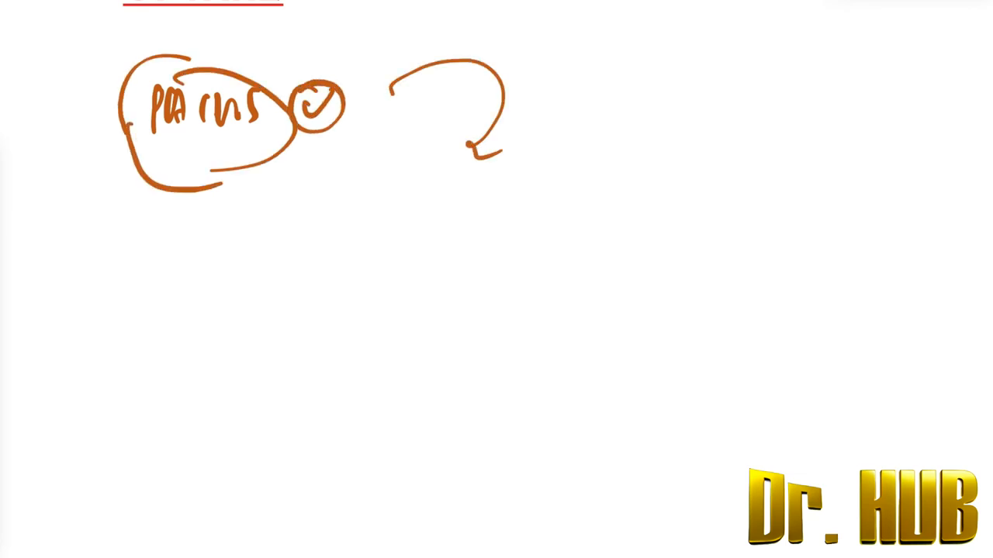
Begin a teal handwritten stroke just beneath the orange arrow's tip.
drag(434, 189, 468, 209)
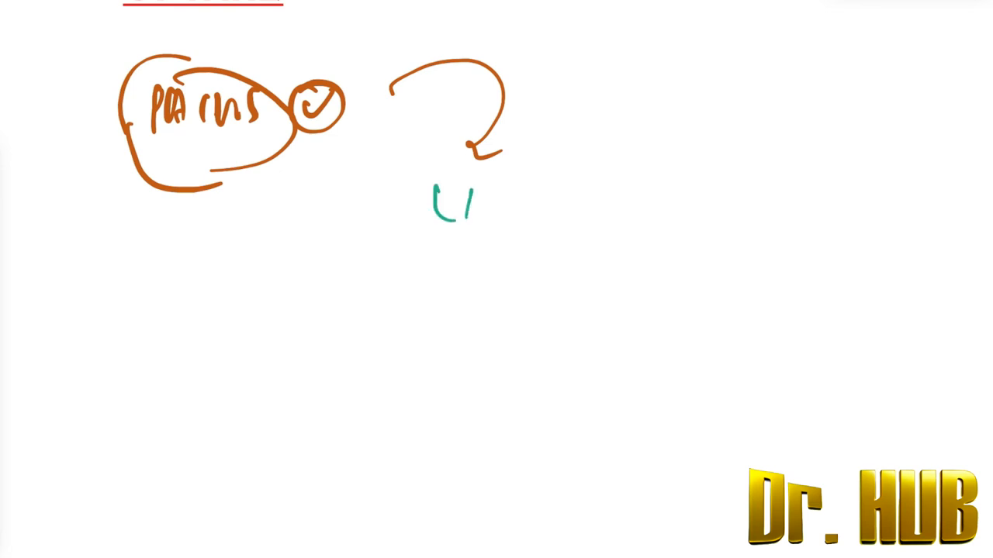